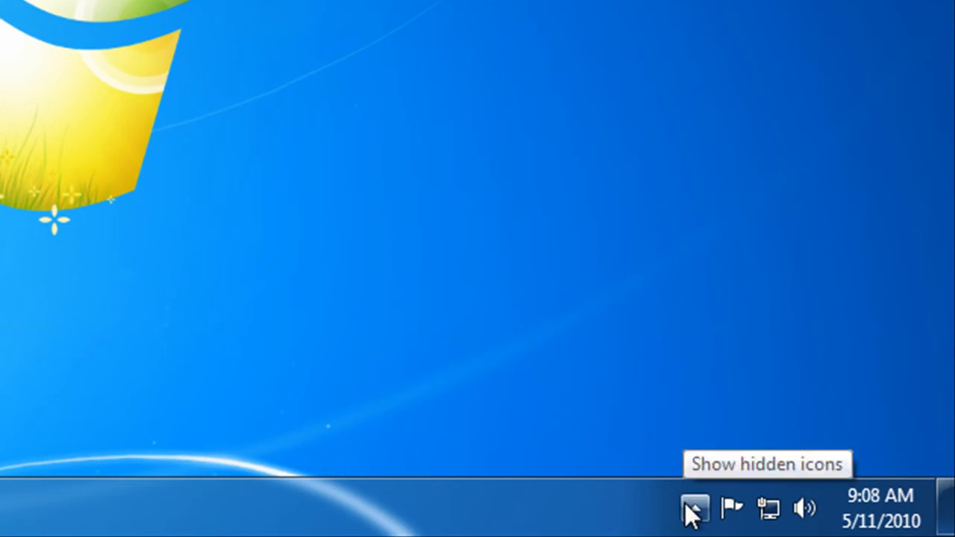
# Reveal the hidden tray icons to reach the PGP tray icon and open PGP Desktop
pyautogui.click(693, 508)
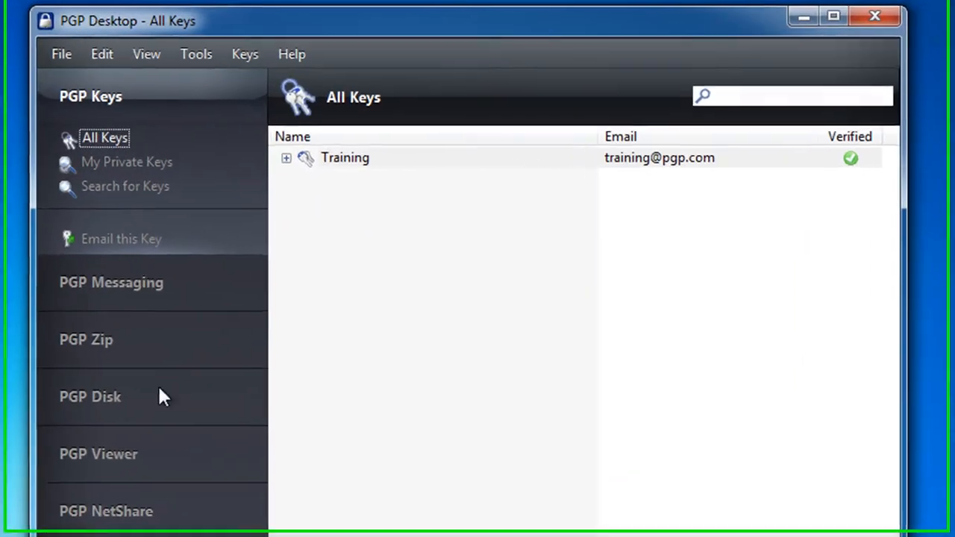
# Open PGP Disk and choose Encrypt Whole Disk or Partition for the 40 GB C: boot disk
pyautogui.click(90, 396)
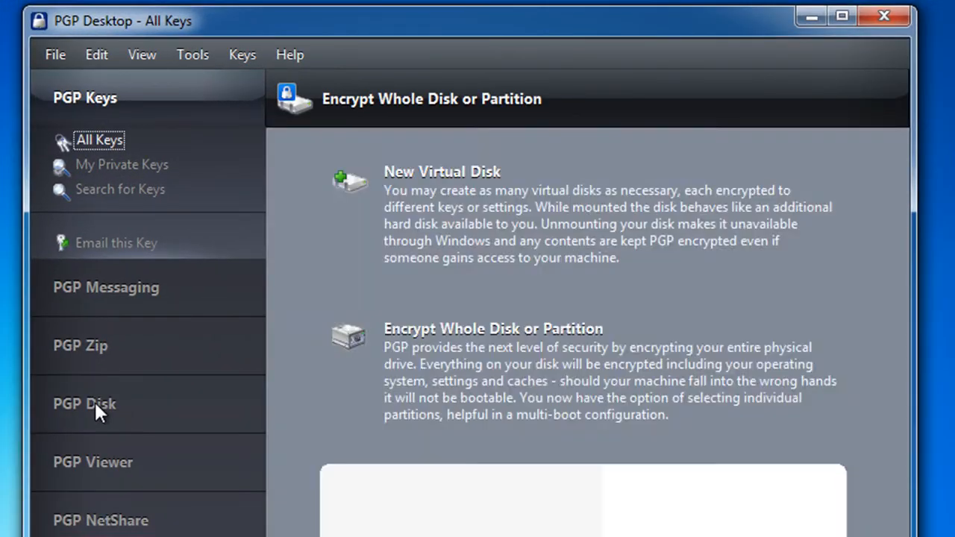
pyautogui.click(84, 404)
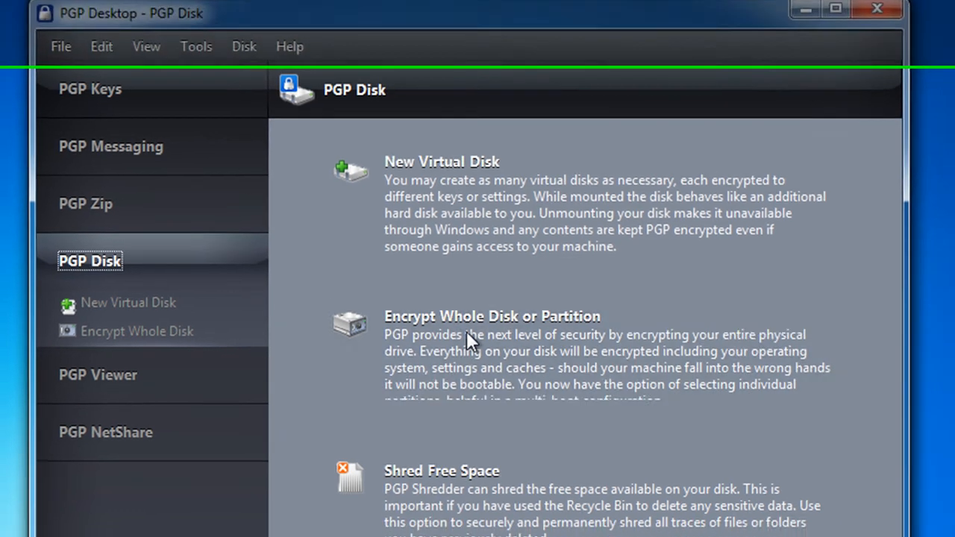
pyautogui.click(137, 331)
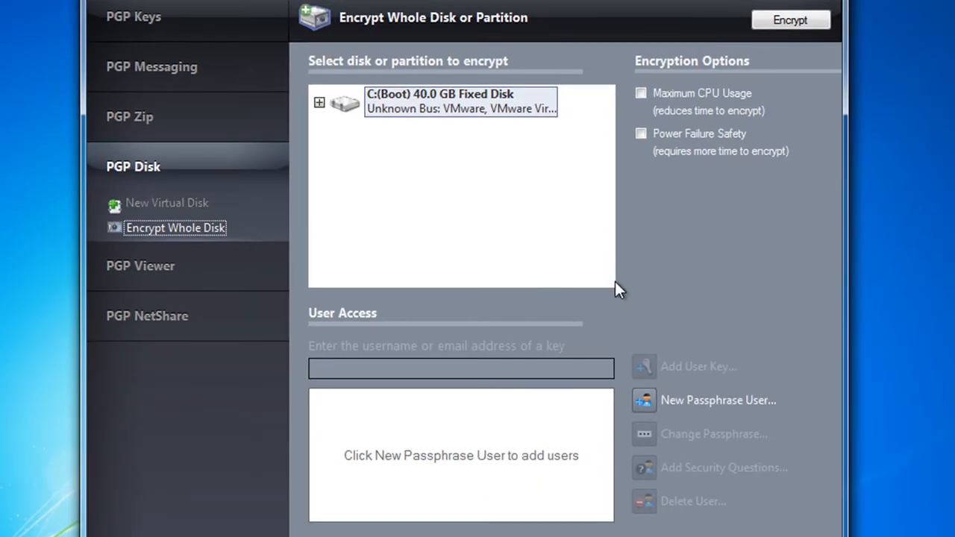
# Add a new passphrase user using Create New Passphrase instead of the Windows password
pyautogui.click(717, 400)
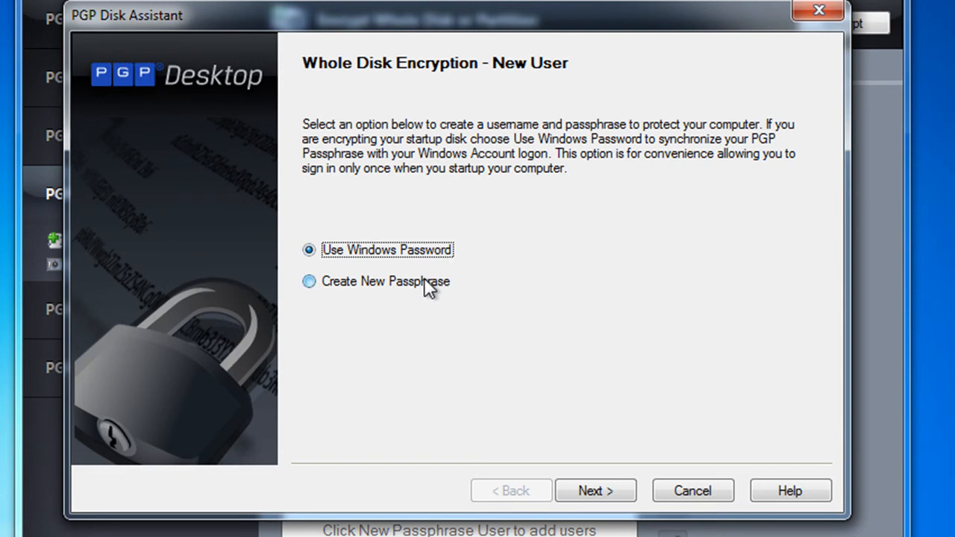
pyautogui.click(308, 281)
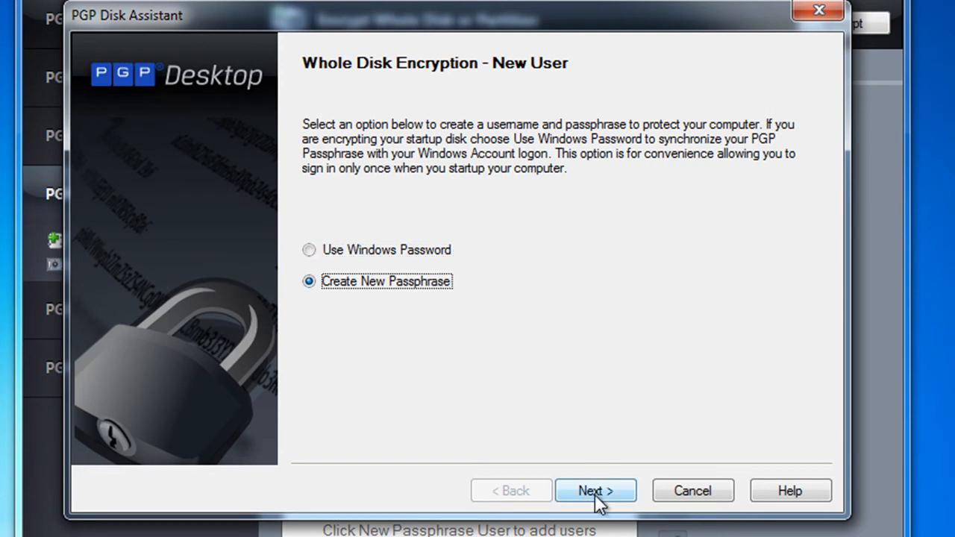
pyautogui.click(595, 490)
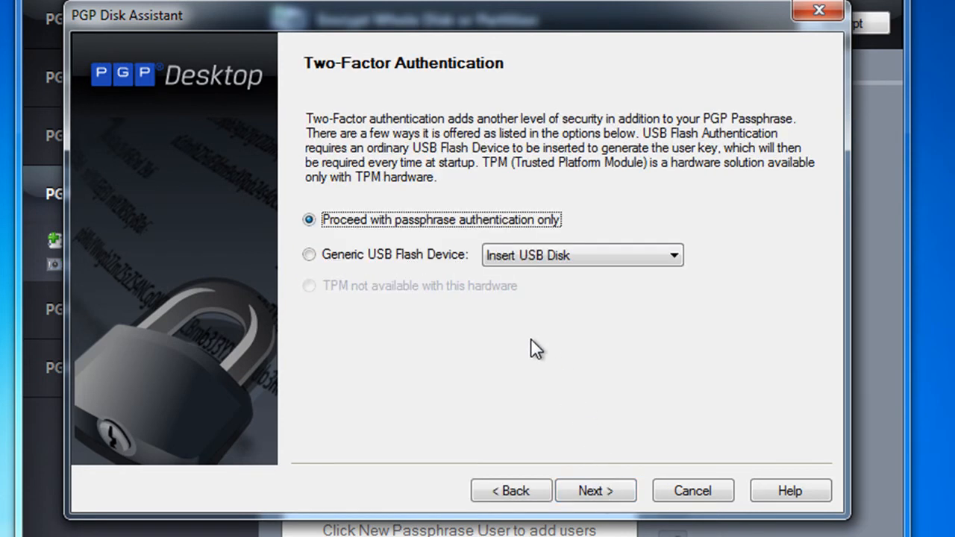
pyautogui.moveTo(595, 491)
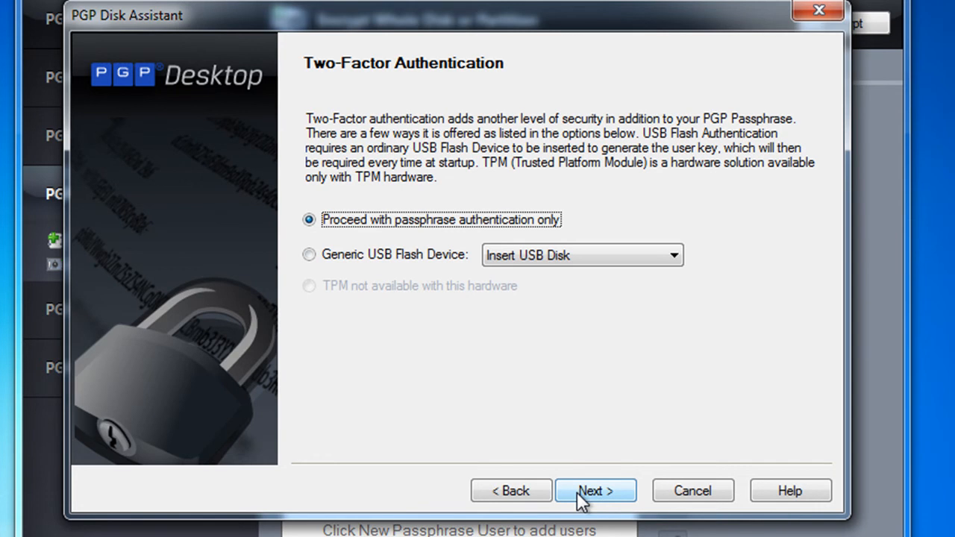
# Skip two-factor authentication and create passphrase user Training
pyautogui.click(594, 490)
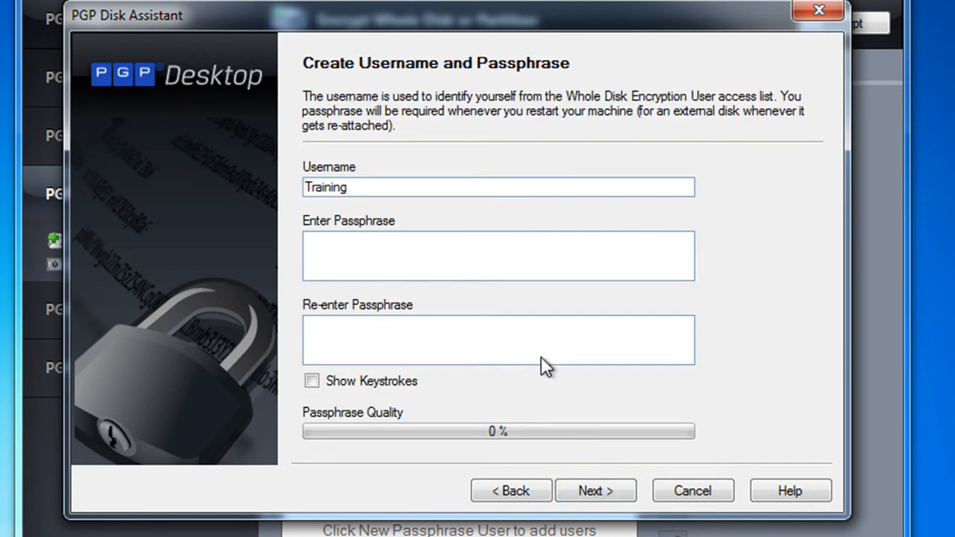
pyautogui.click(498, 256)
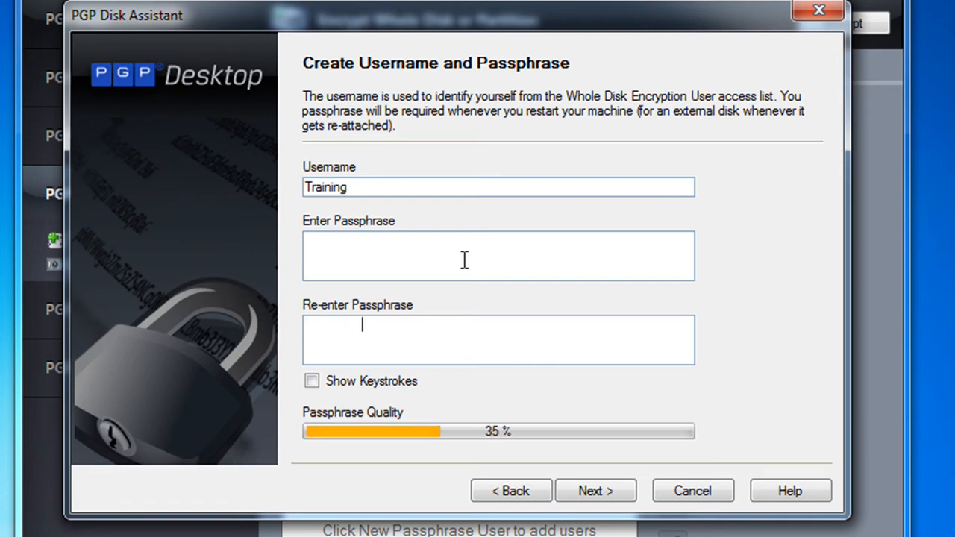
pyautogui.moveTo(583, 455)
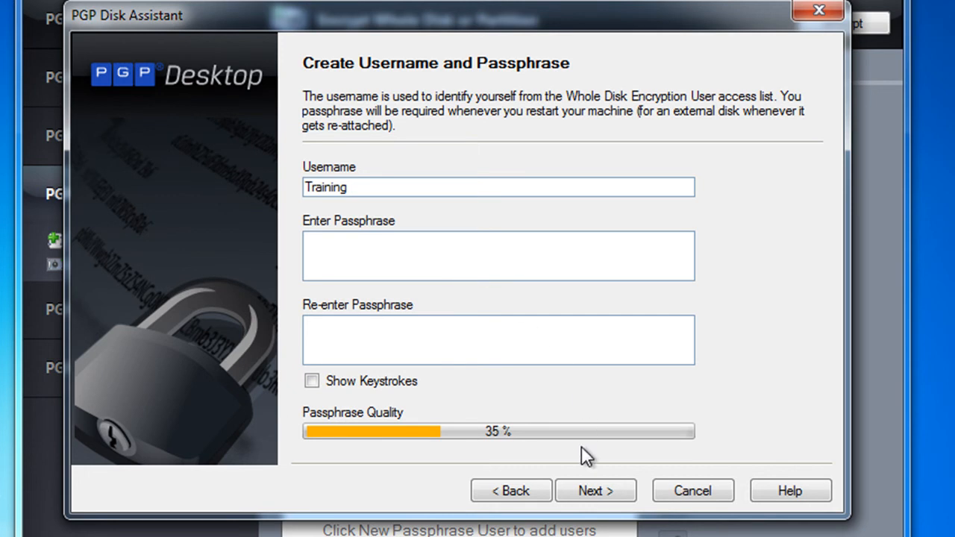
pyautogui.click(594, 490)
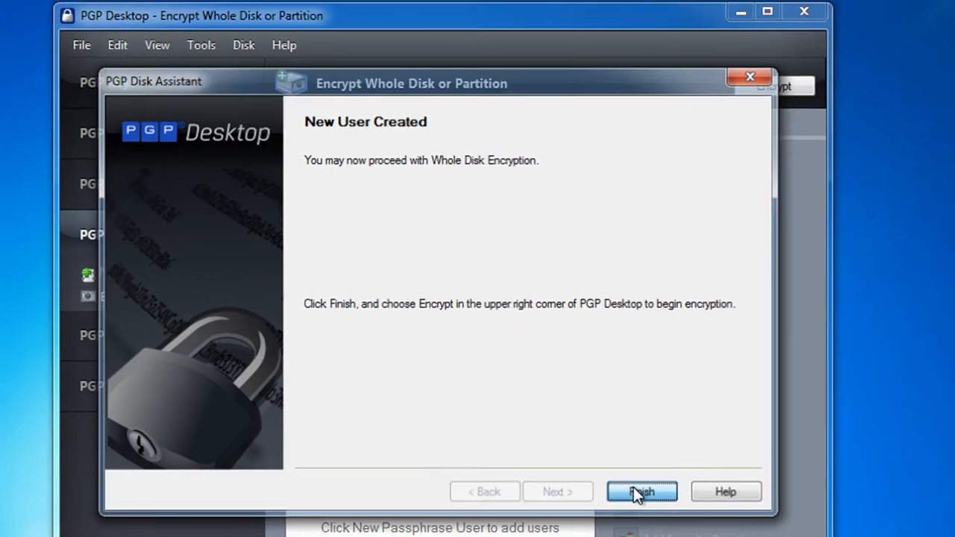
pyautogui.click(641, 492)
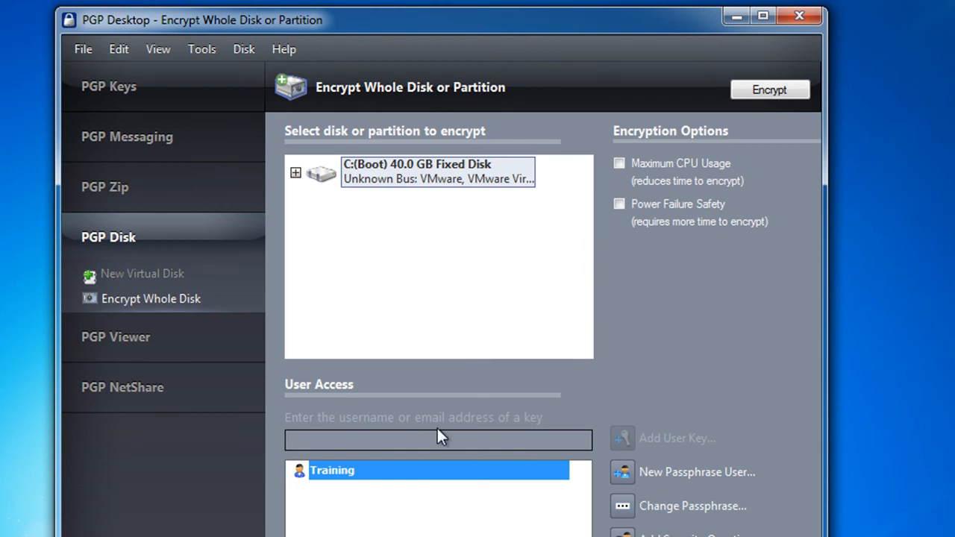
pyautogui.moveTo(442, 489)
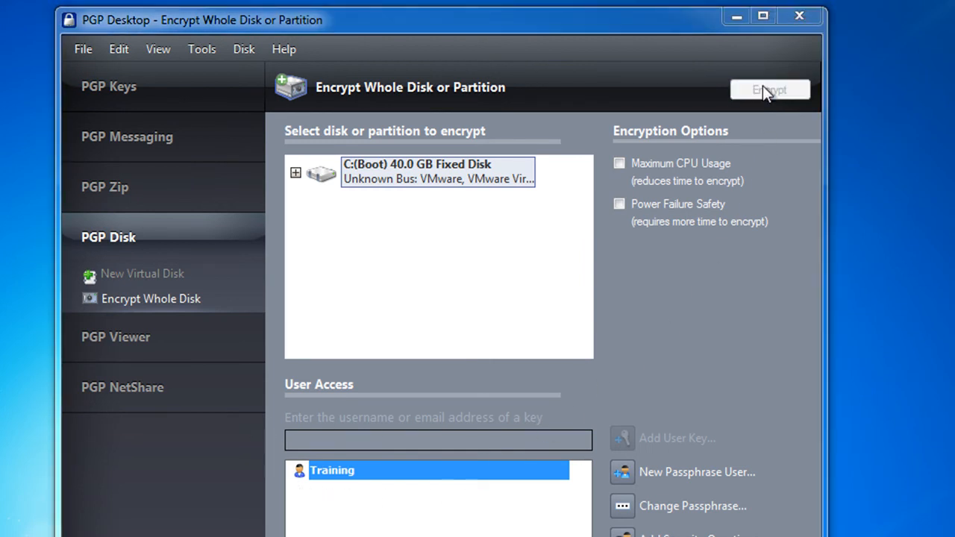
# Start encrypting the C: boot disk and confirm with Yes
pyautogui.click(769, 90)
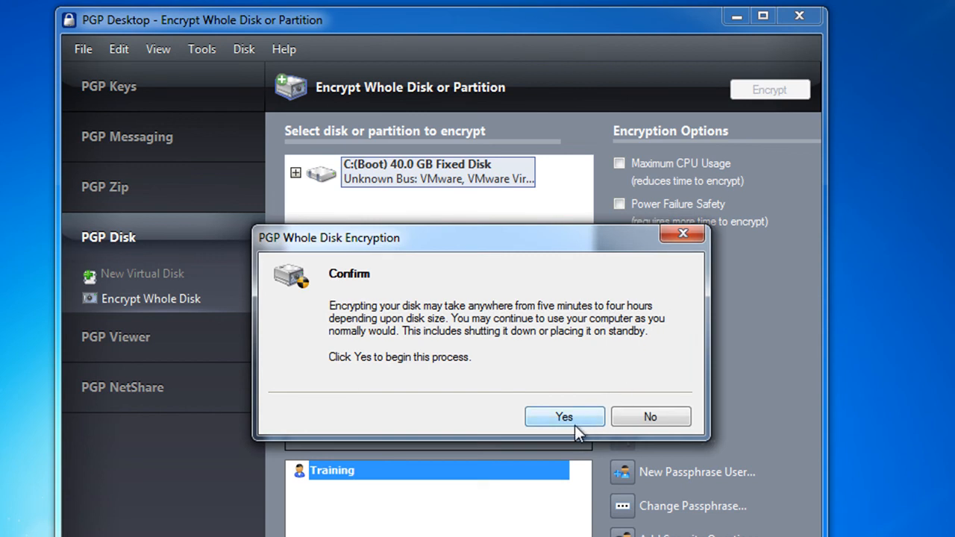
pyautogui.click(650, 416)
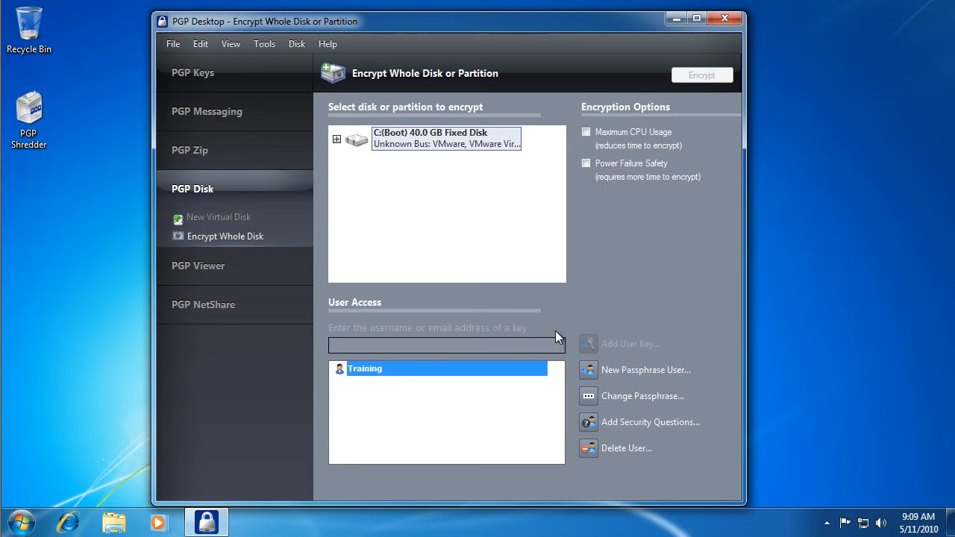
pyautogui.moveTo(612, 336)
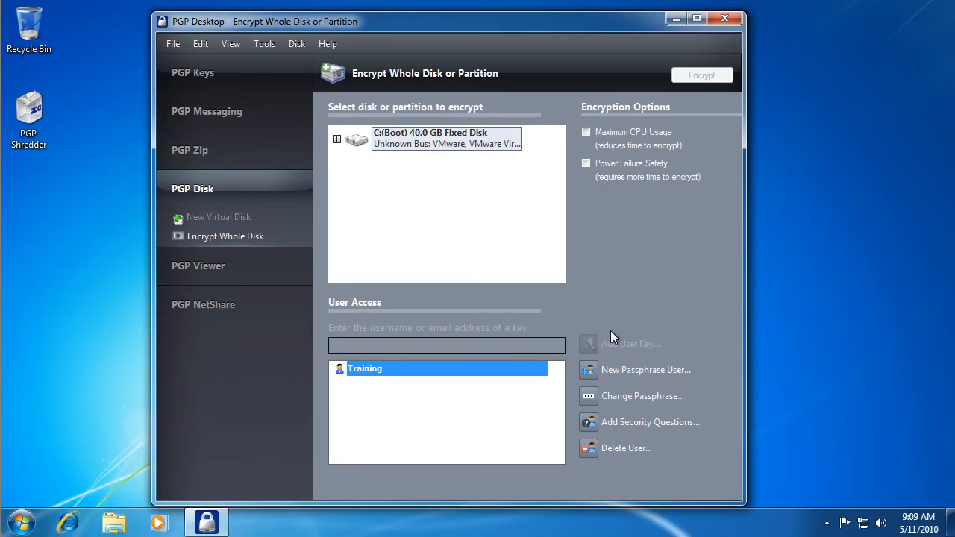
# Check the encryption progress and the Whole Disk Encryption started notification
pyautogui.click(701, 74)
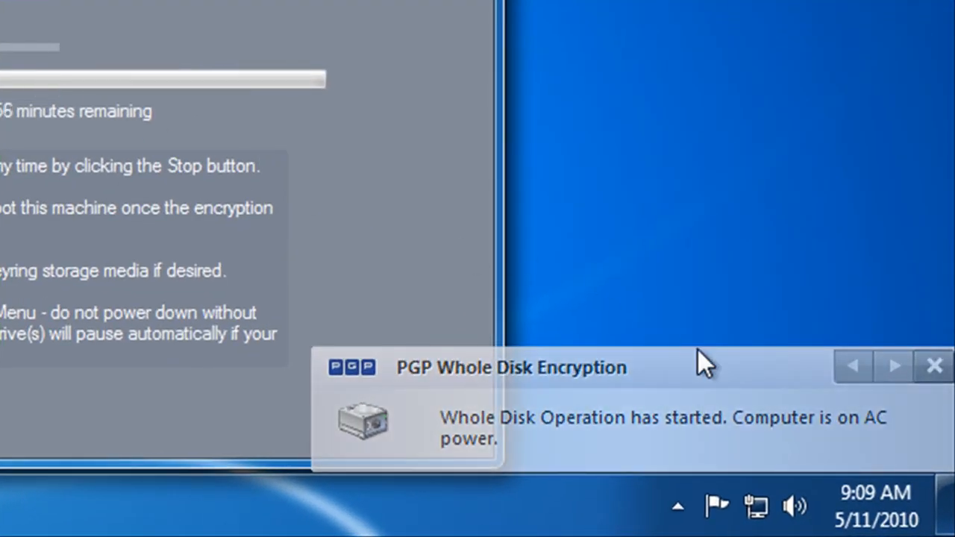
pyautogui.moveTo(634, 320)
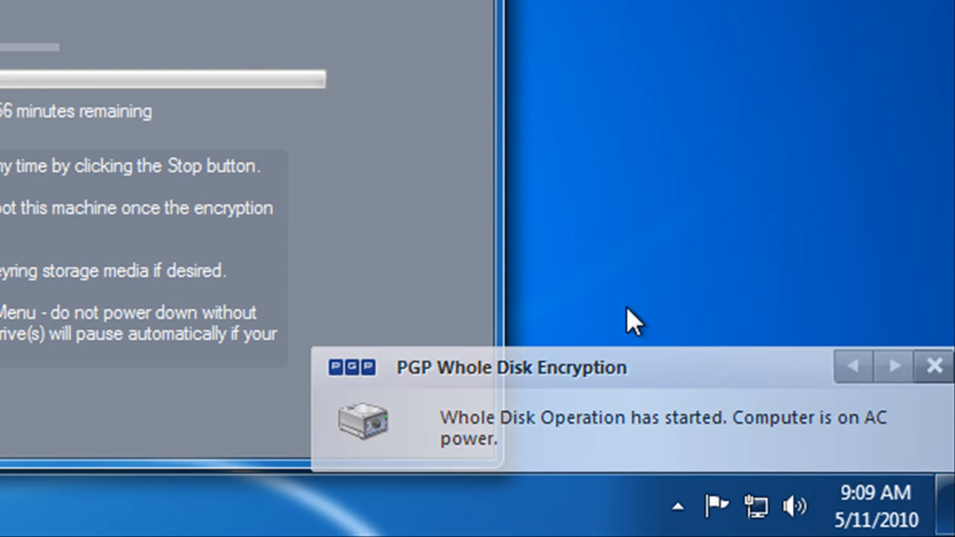